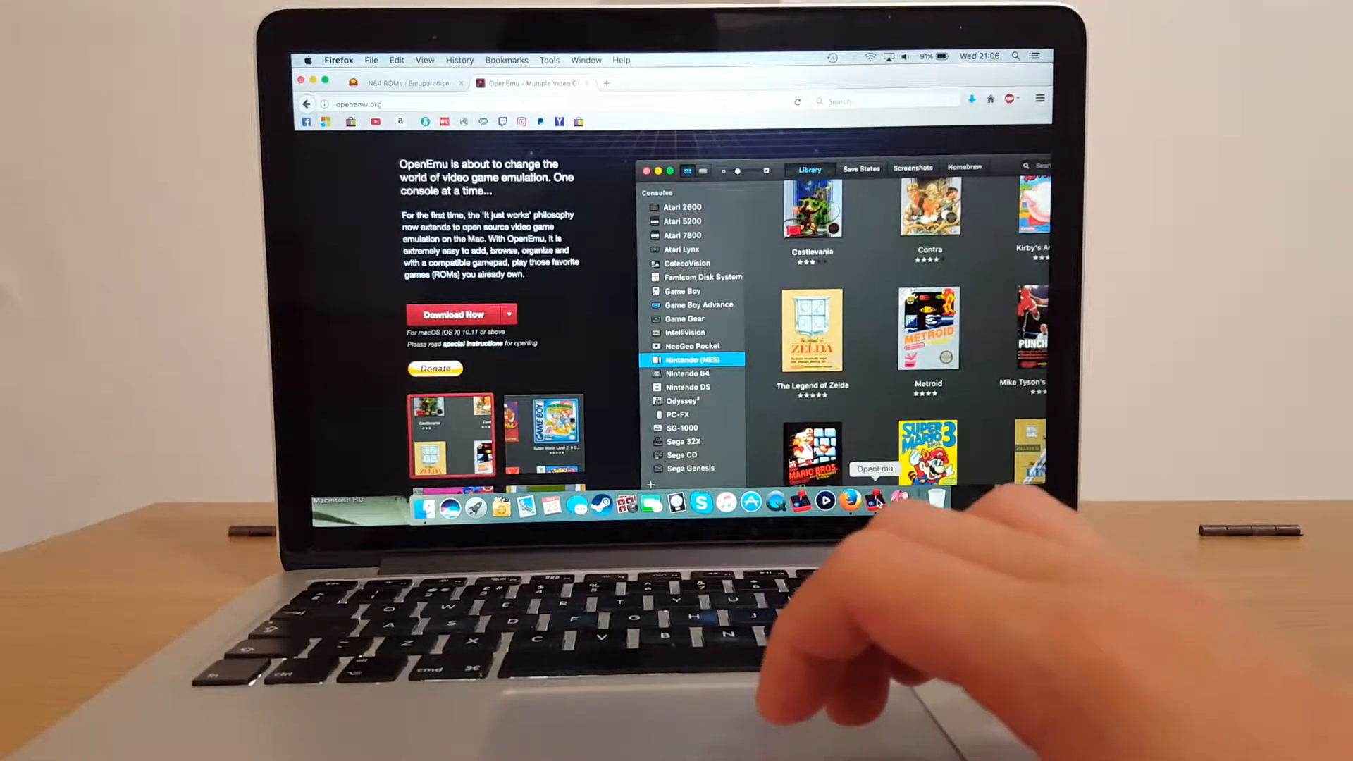
Quit and relaunch OpenEmu, then browse the Atari 2600, Famicom Disk System, Nintendo 64 and Sony PlayStation libraries.
{"action": "right_click", "coordinate": [874, 500]}
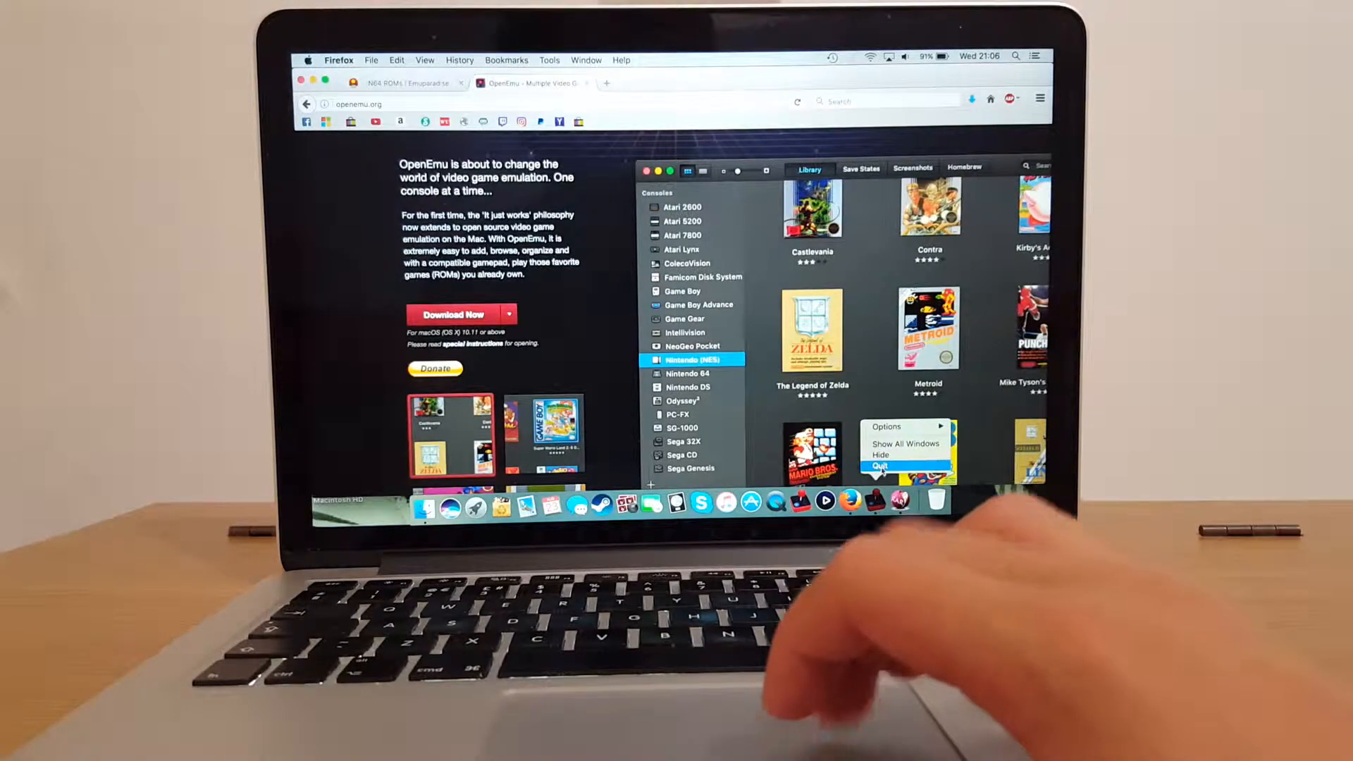
{"action": "left_click", "coordinate": [881, 466]}
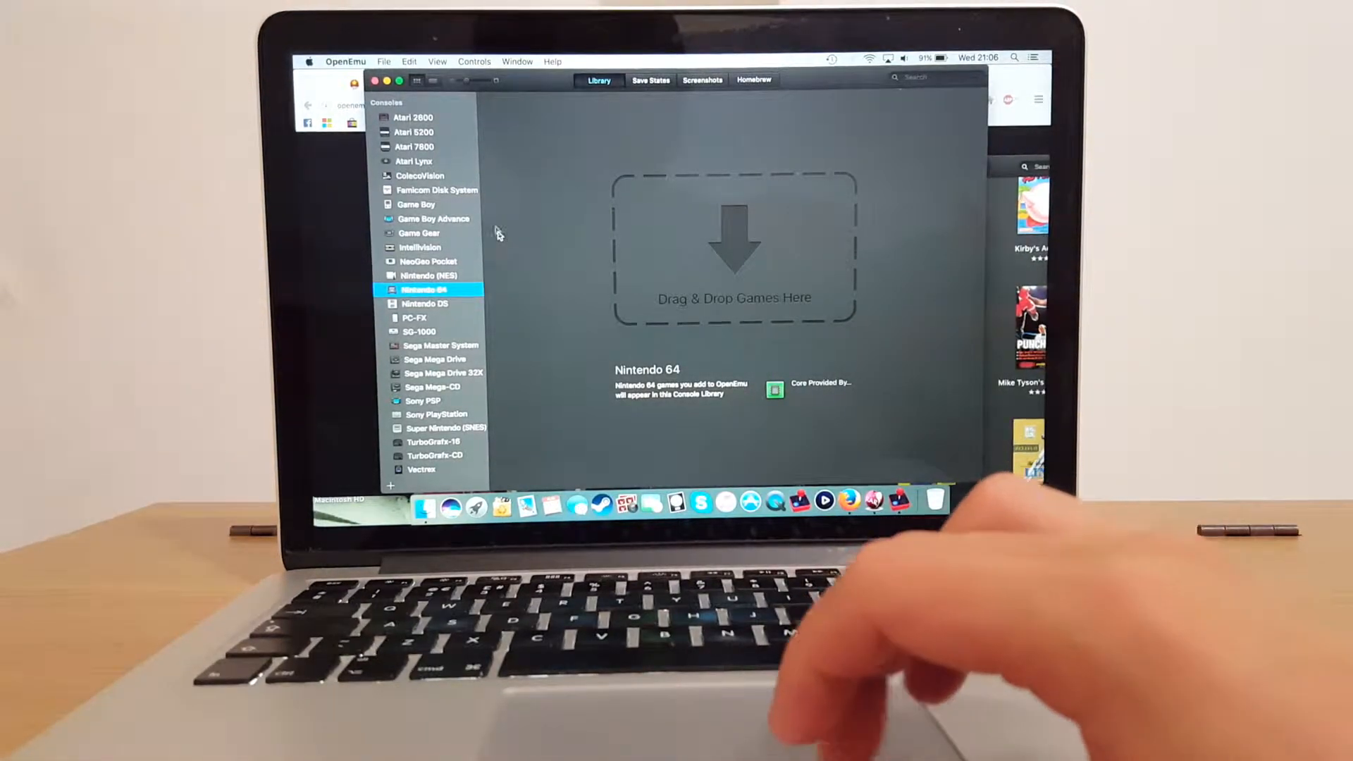
{"action": "left_click", "coordinate": [422, 117]}
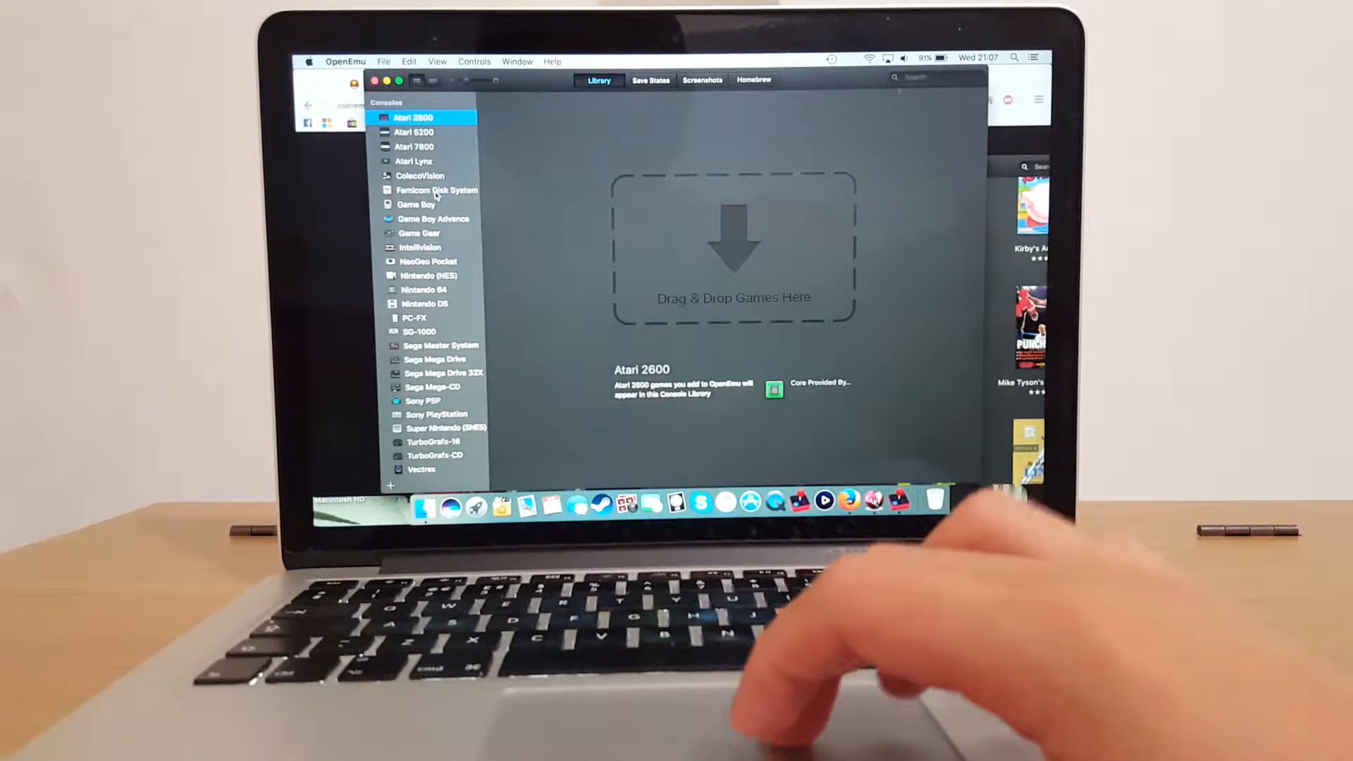
{"action": "left_click", "coordinate": [437, 190]}
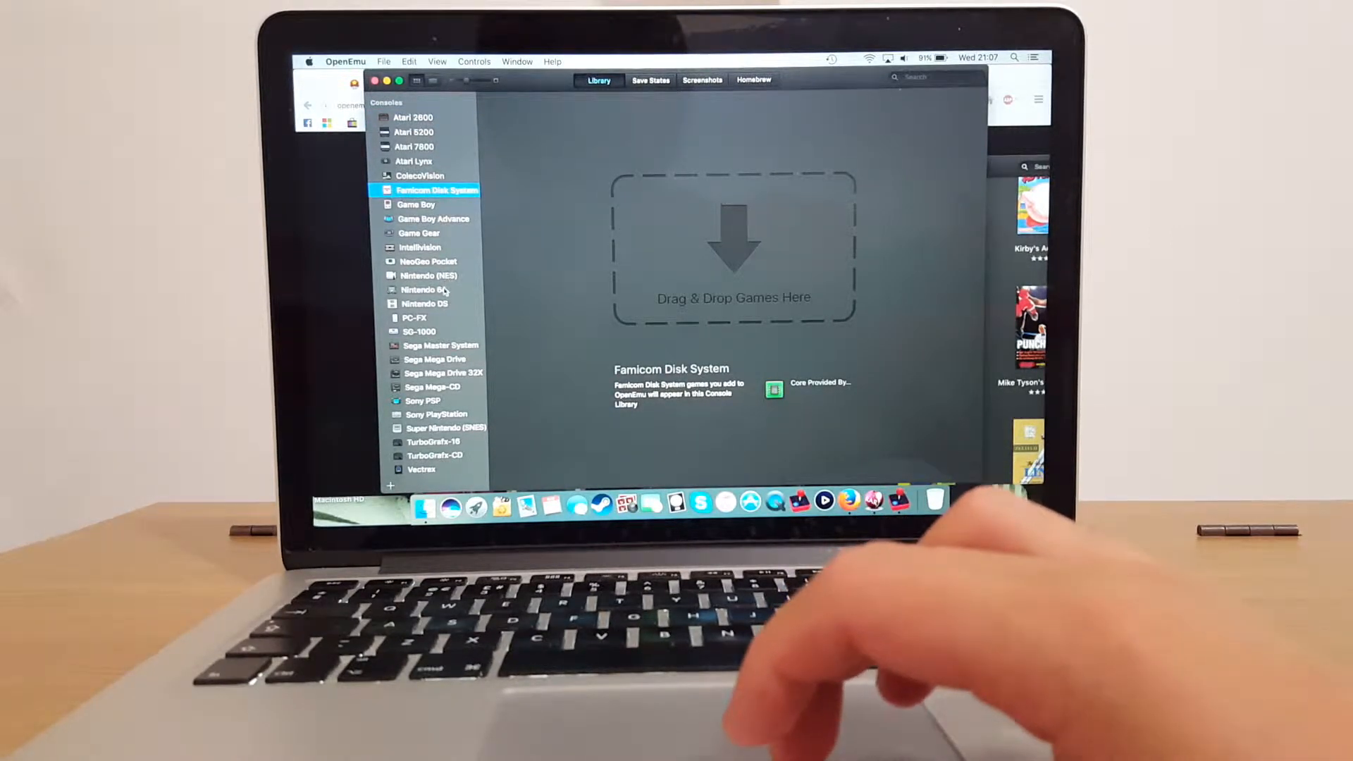
{"action": "left_click", "coordinate": [428, 289]}
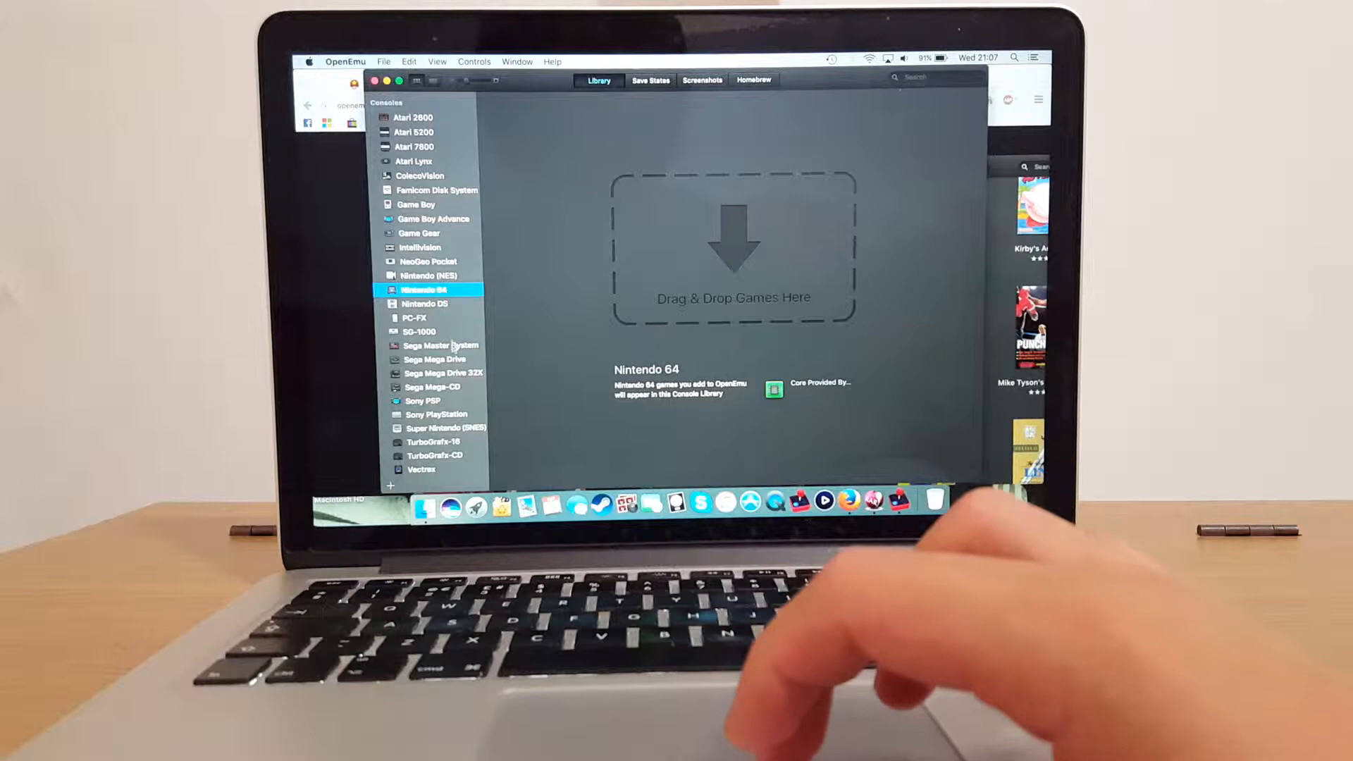
{"action": "left_click", "coordinate": [436, 414]}
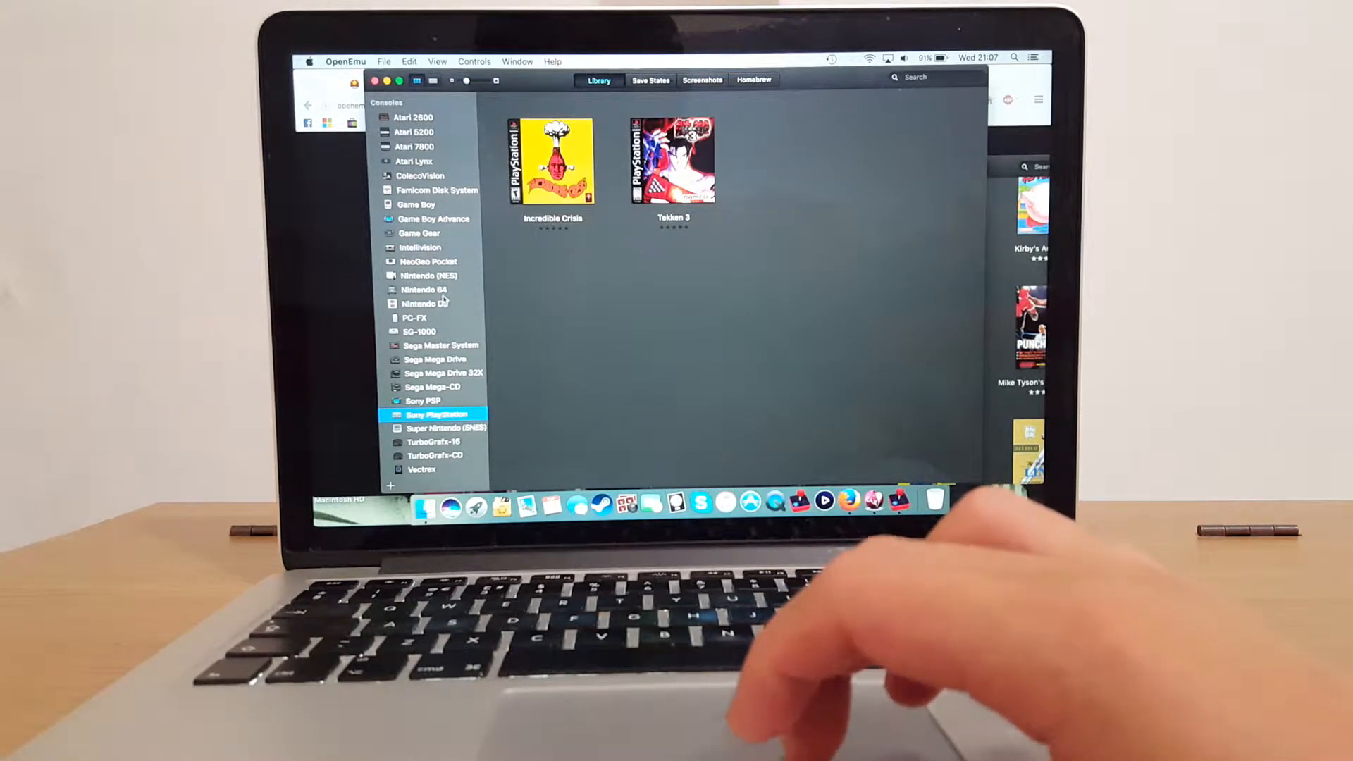
{"action": "left_click", "coordinate": [423, 289]}
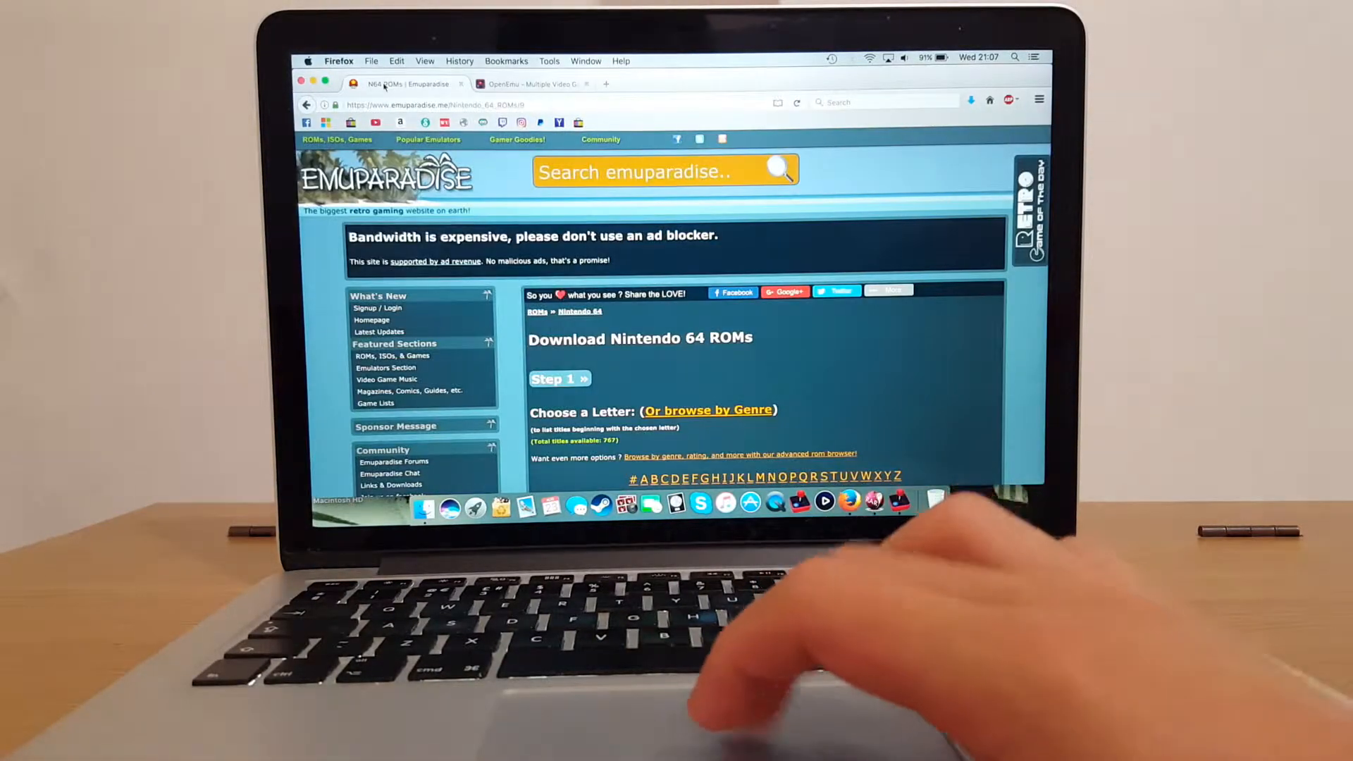
Show Emuparadise's list of popular ROM sections over the Nintendo 64 ROMs page.
{"action": "left_click", "coordinate": [427, 139]}
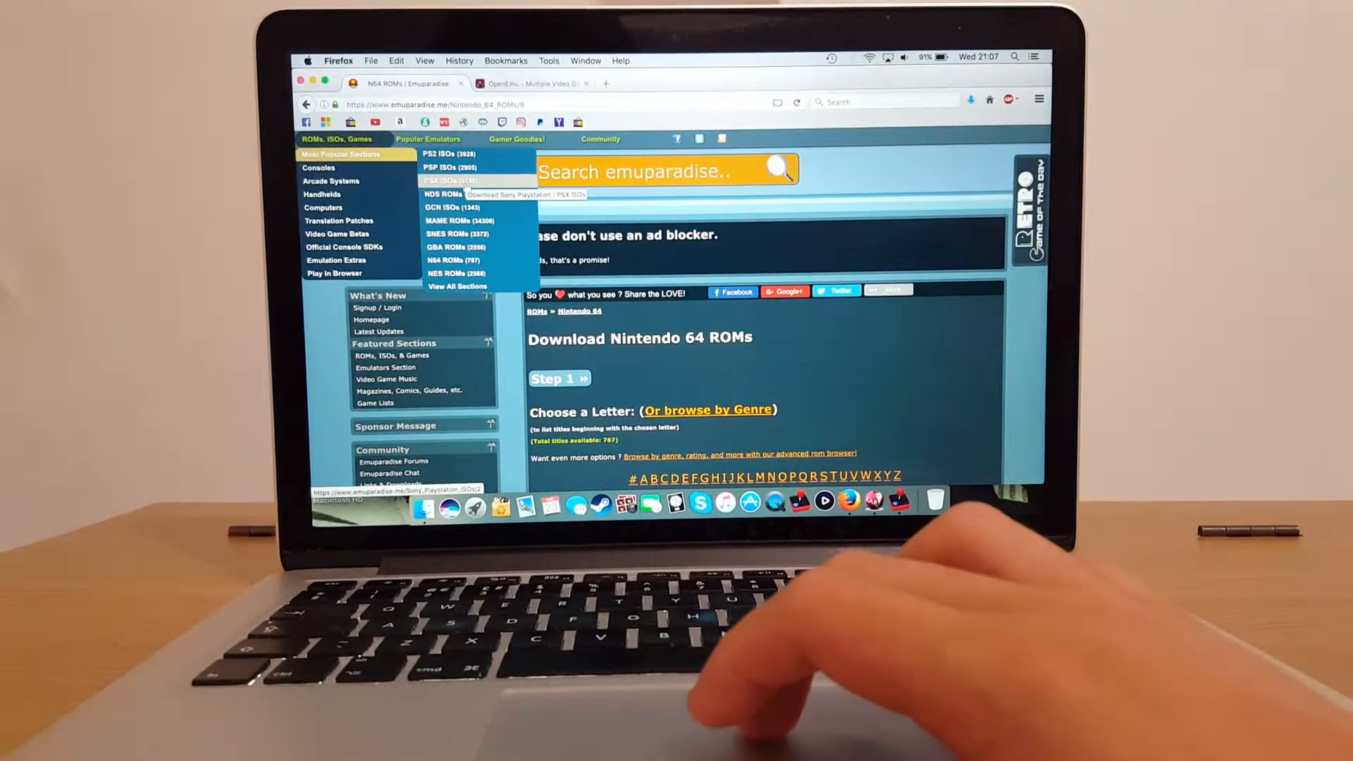
{"action": "mouse_move", "coordinate": [452, 261]}
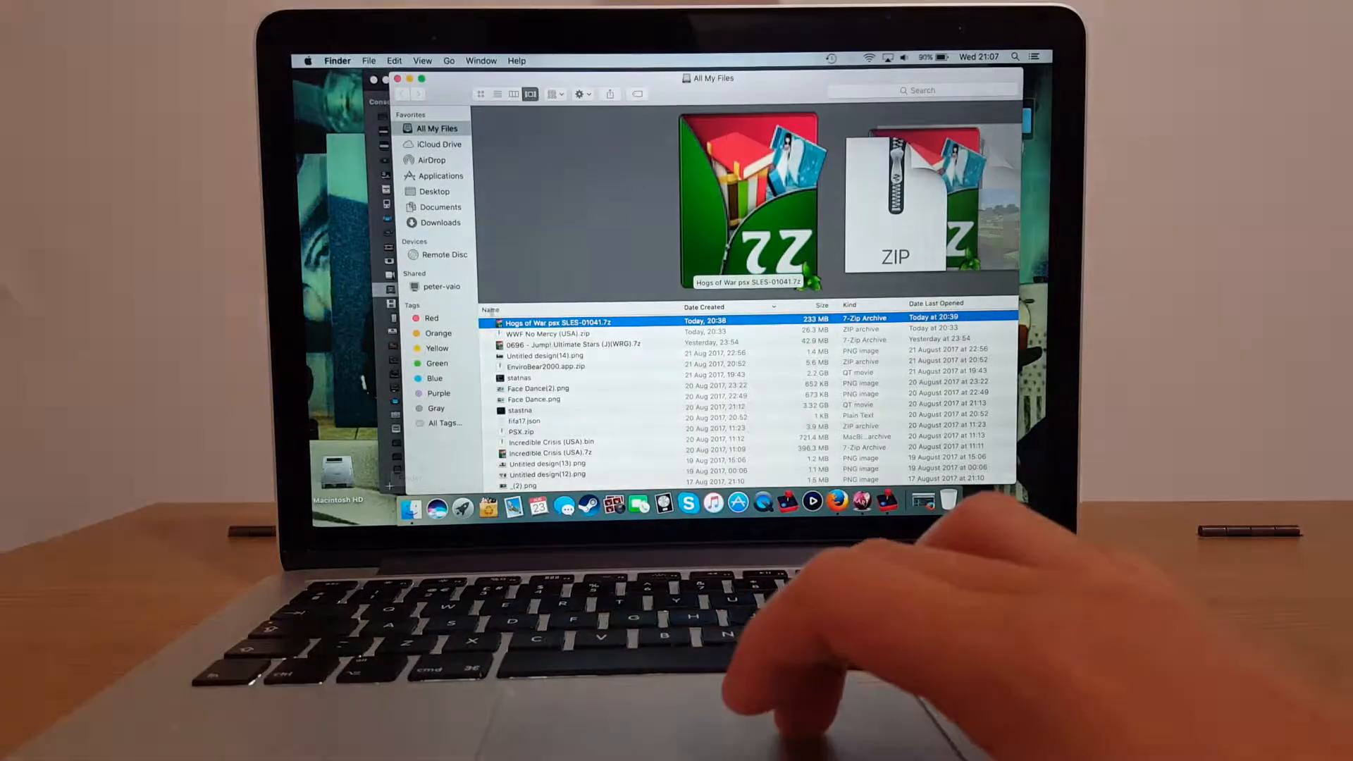
Extract WWF No Mercy (USA).zip in Downloads > Roms and select the resulting .n64 ROM file.
{"action": "left_click", "coordinate": [440, 222]}
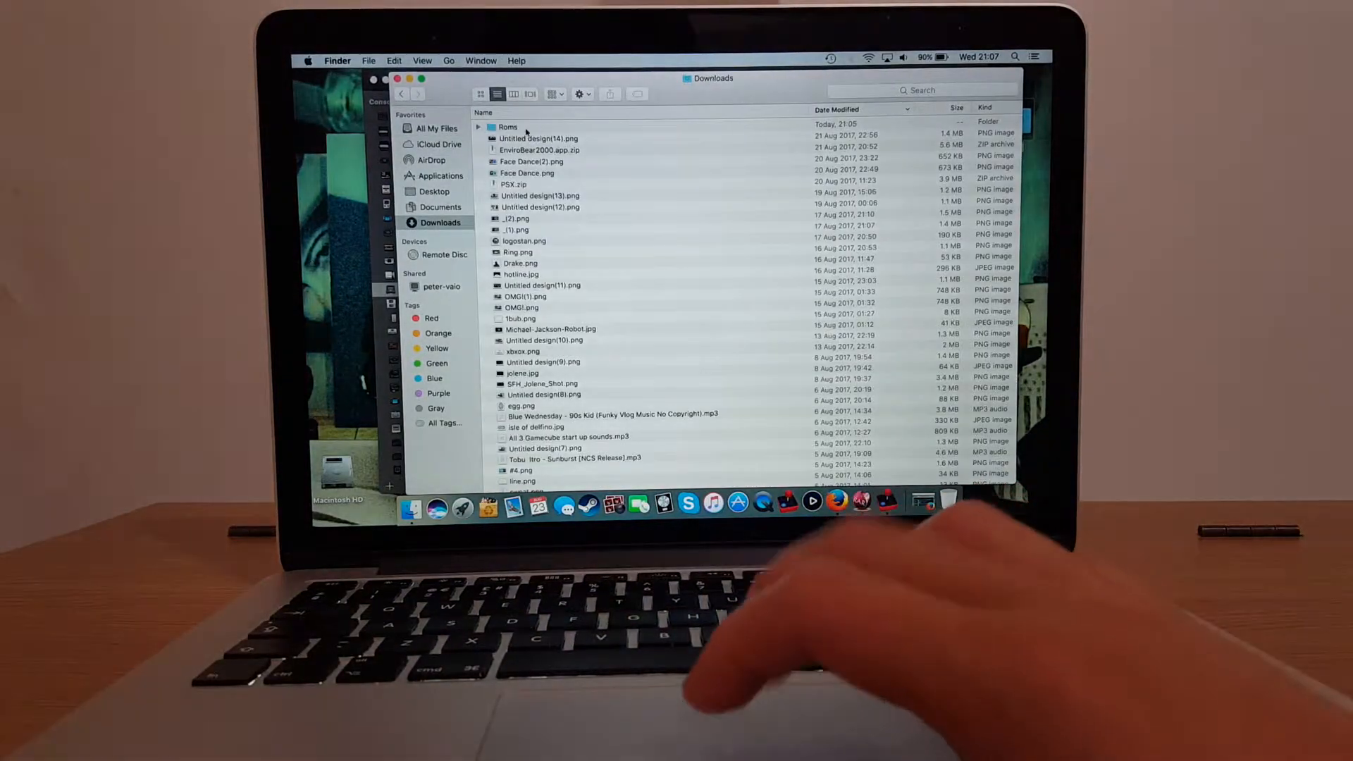
{"action": "double_click", "coordinate": [507, 127]}
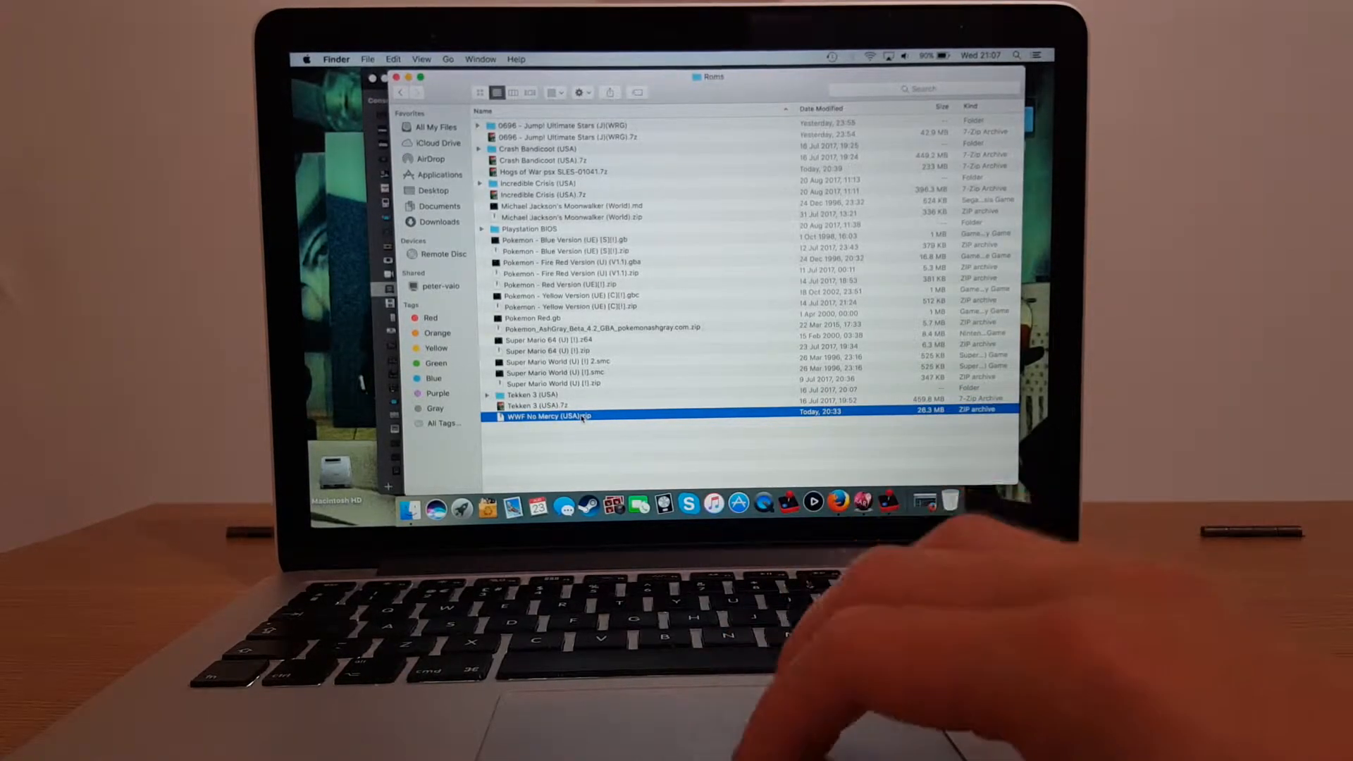
{"action": "right_click", "coordinate": [539, 418]}
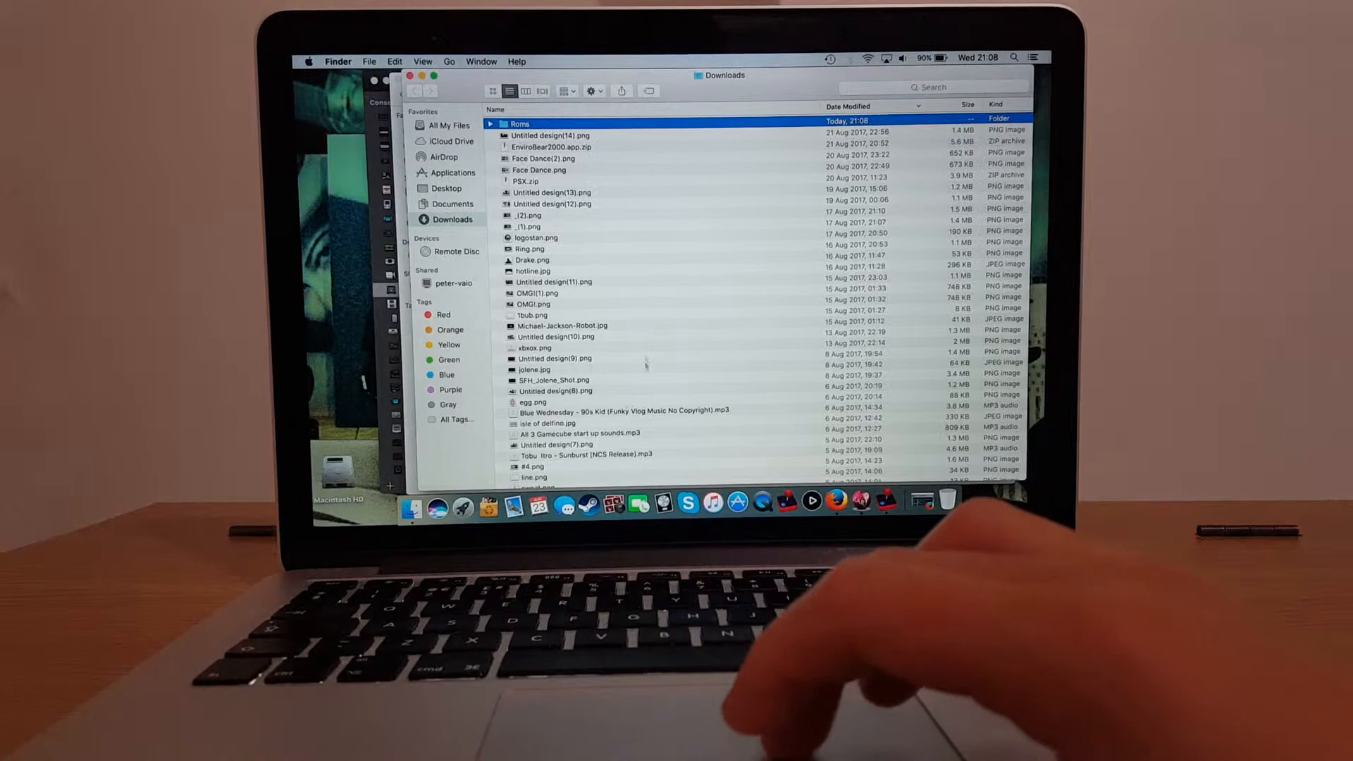
{"action": "double_click", "coordinate": [519, 124]}
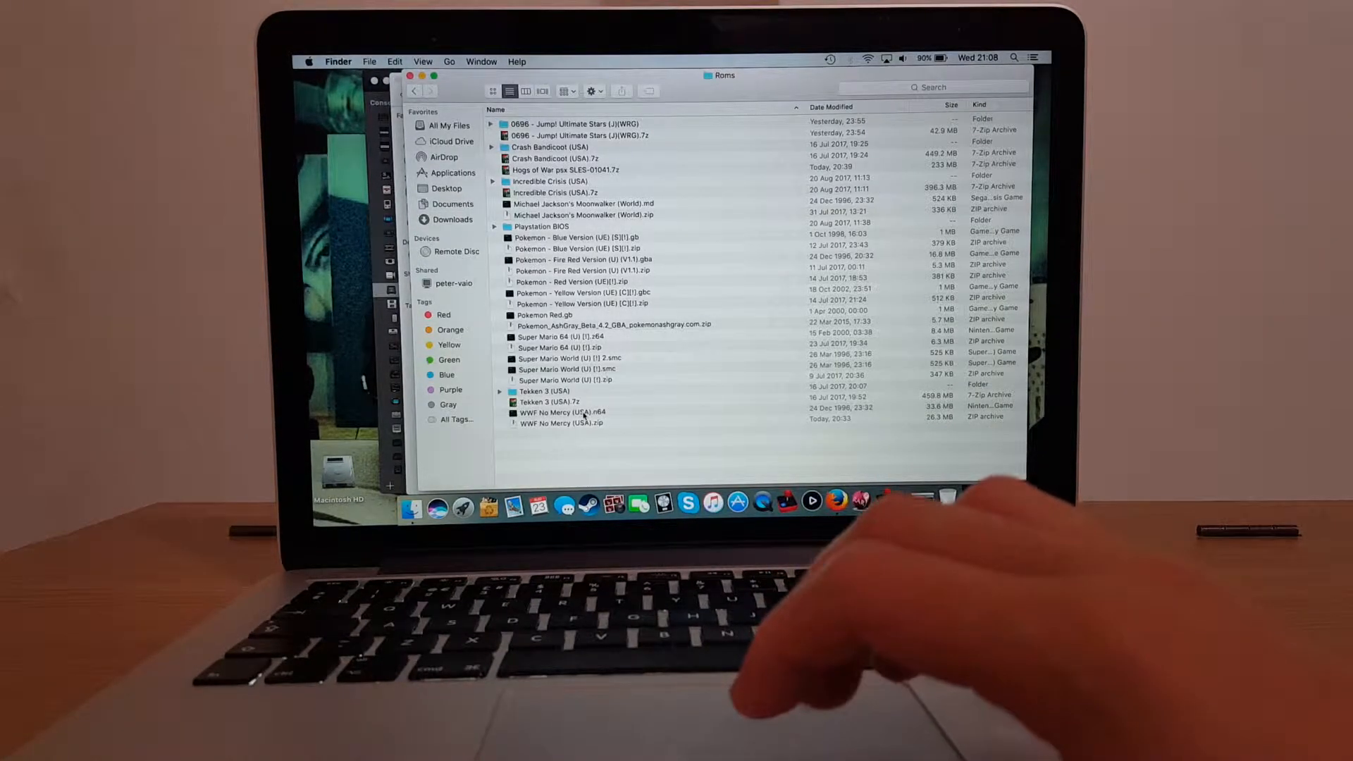
{"action": "left_click", "coordinate": [562, 412]}
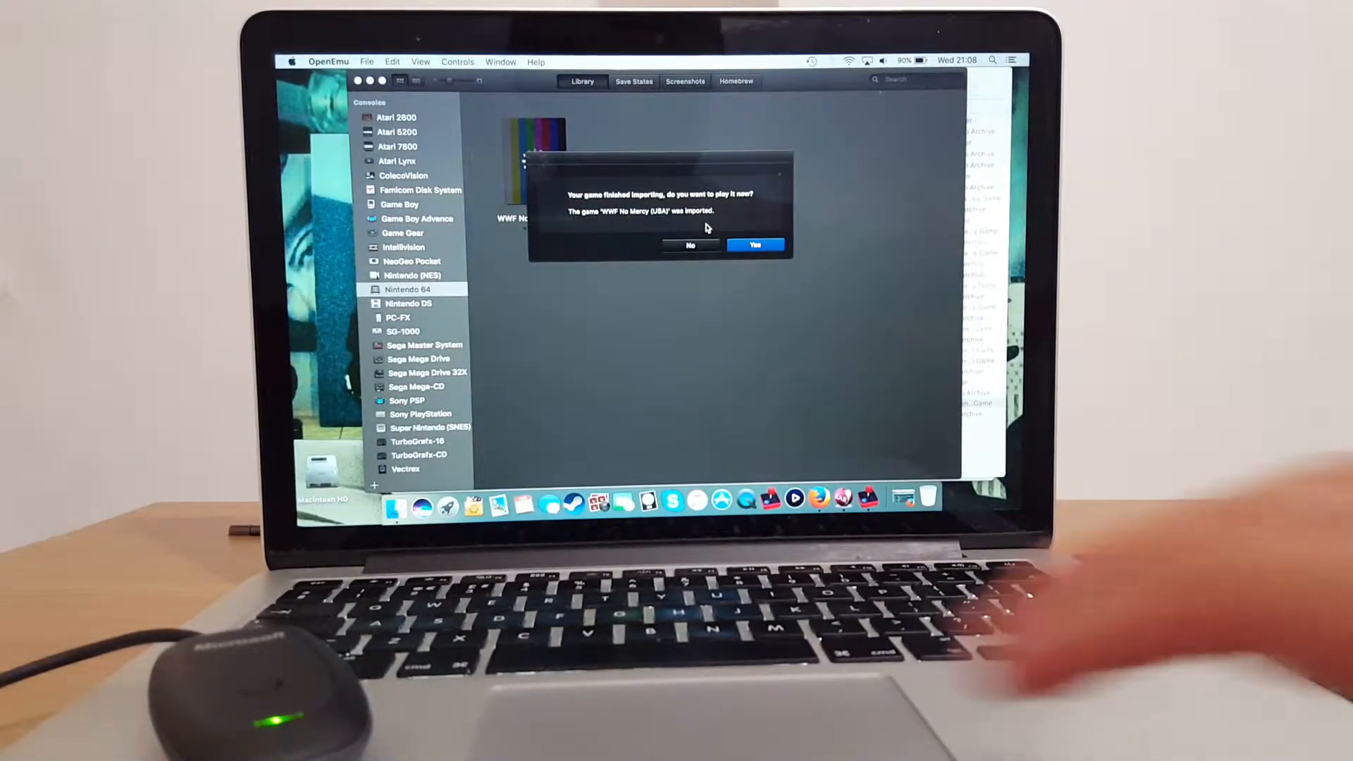
Agree to play the imported WWF No Mercy (USA) and install the missing Mupen64Plus core.
{"action": "left_click", "coordinate": [754, 243]}
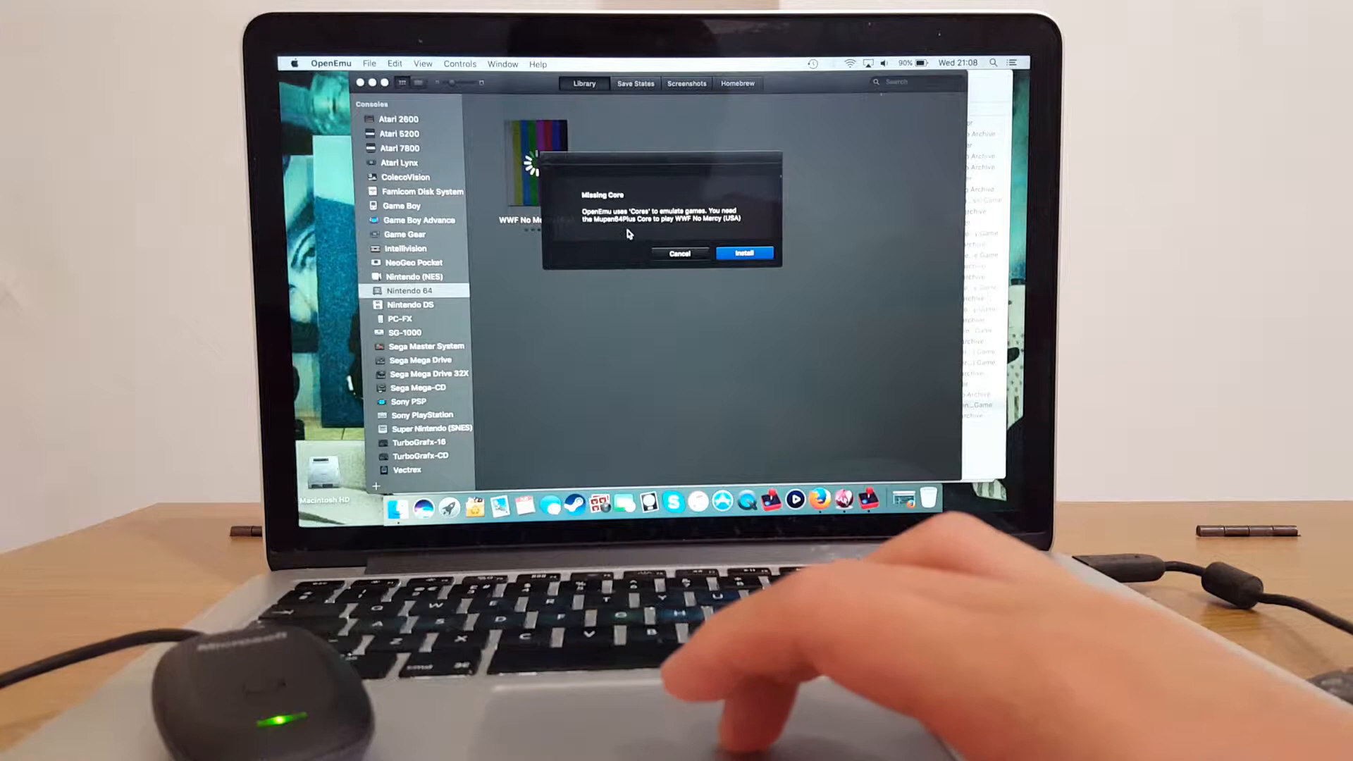
{"action": "left_click", "coordinate": [744, 252]}
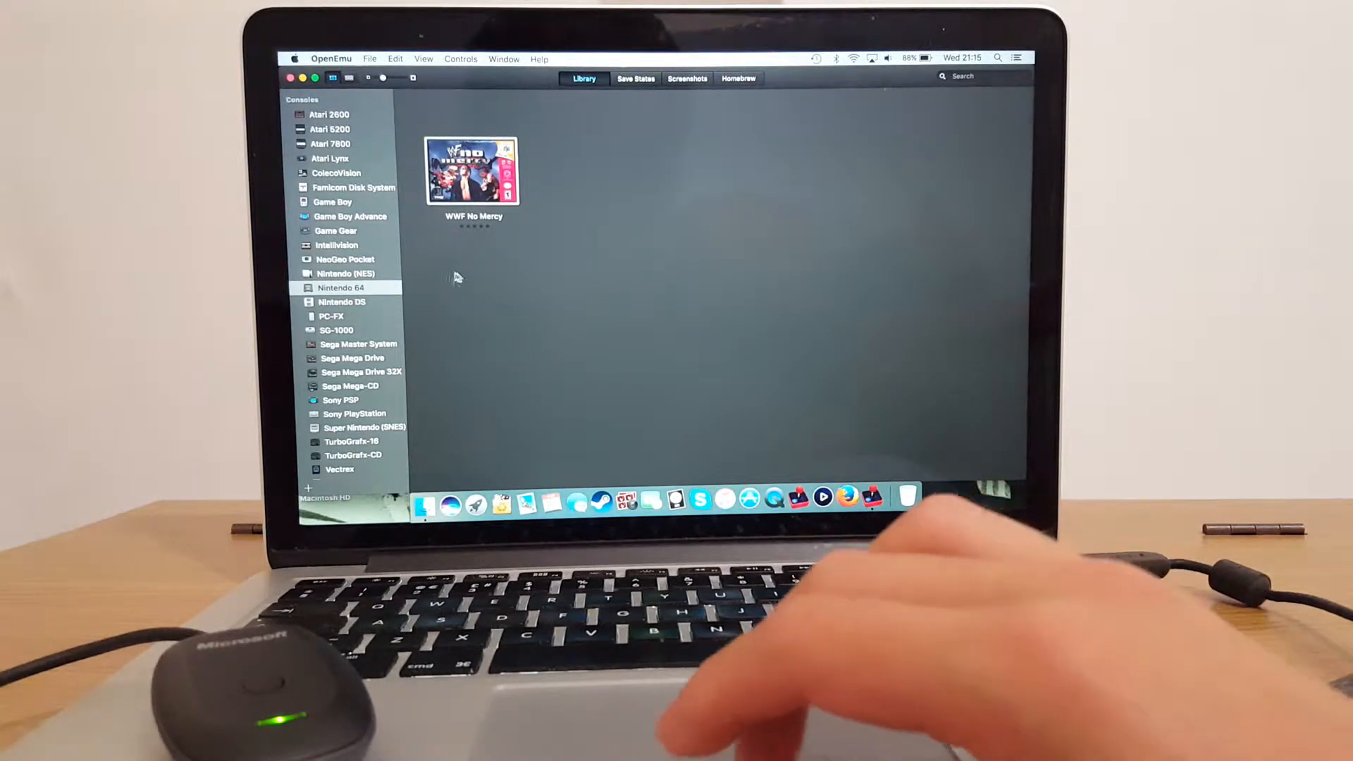
{"action": "mouse_move", "coordinate": [520, 297]}
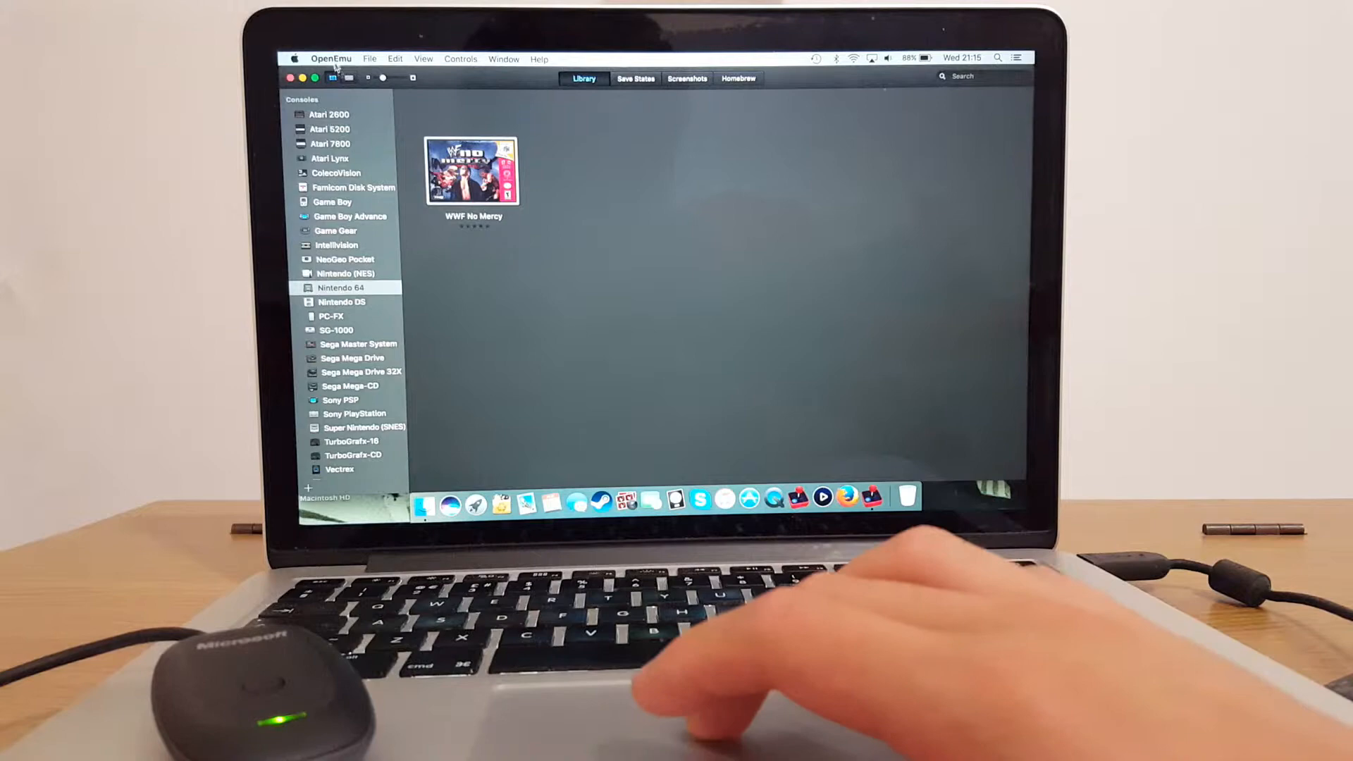
Show the Cores list in OpenEmu Preferences, confirming Mupen64Plus is installed for Nintendo 64.
{"action": "left_click", "coordinate": [330, 57]}
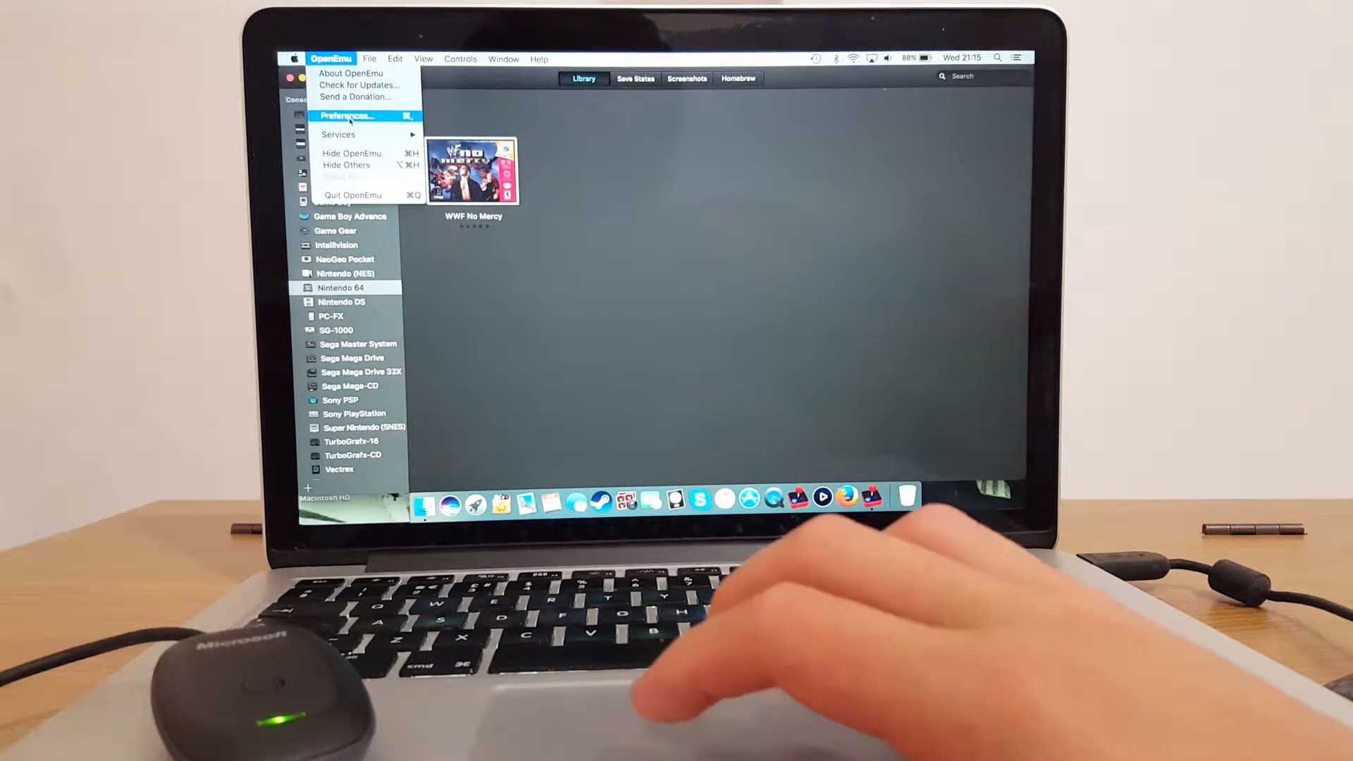
{"action": "left_click", "coordinate": [348, 115]}
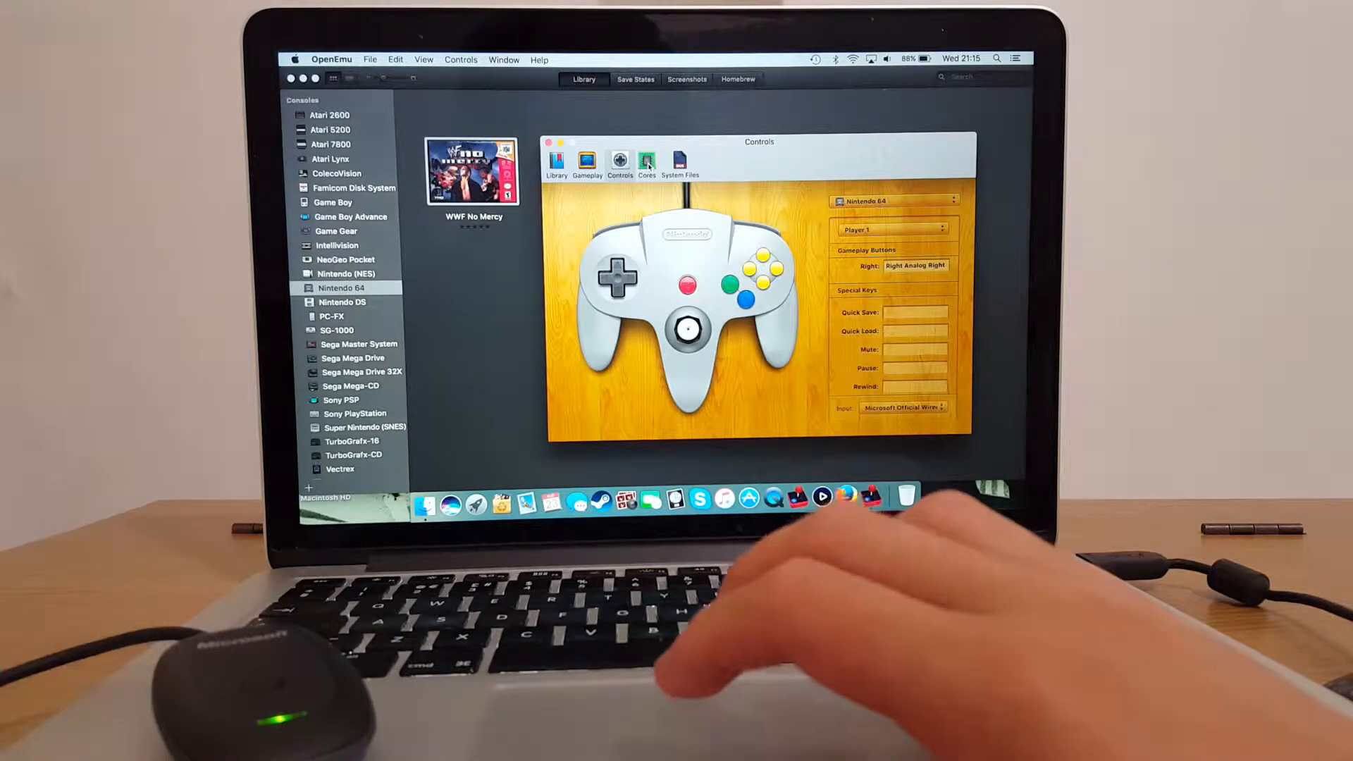
{"action": "left_click", "coordinate": [647, 161]}
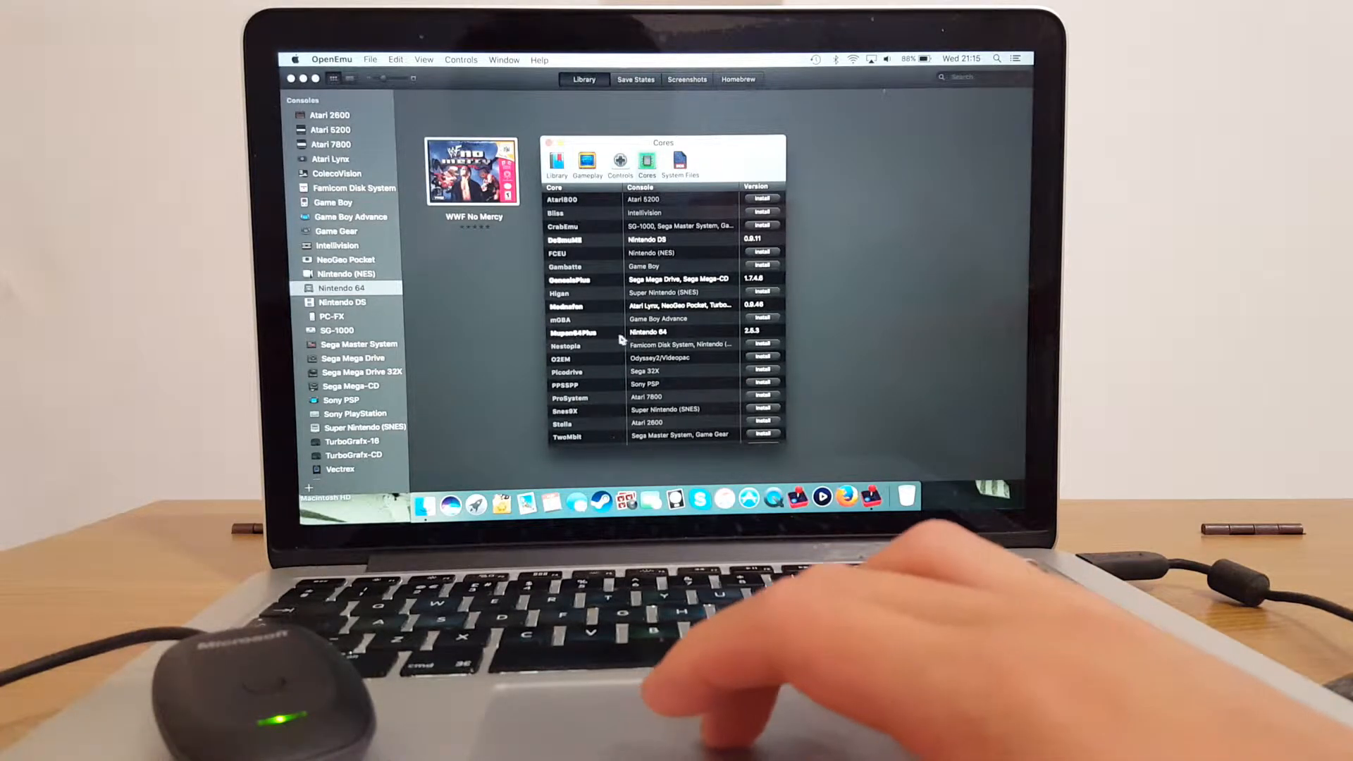
{"action": "mouse_move", "coordinate": [593, 343]}
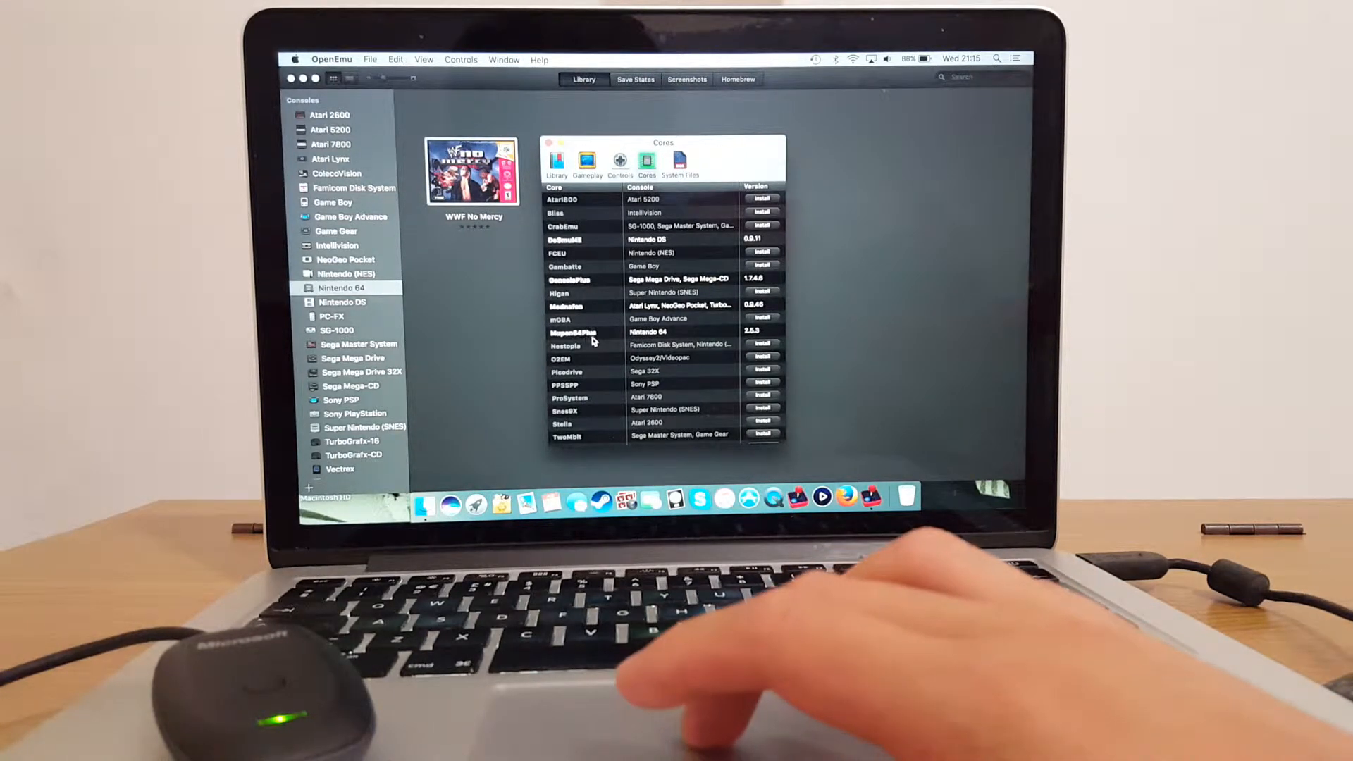
{"action": "mouse_move", "coordinate": [679, 336]}
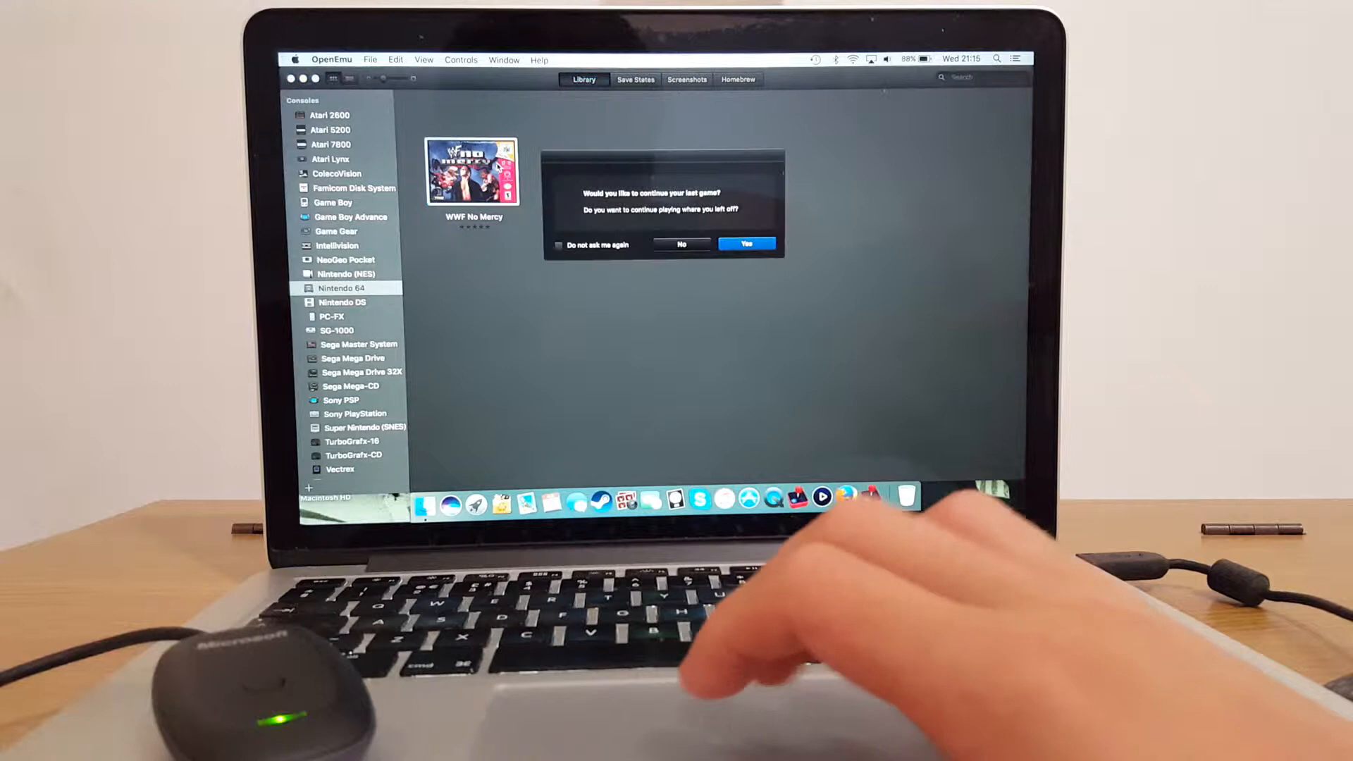
Answer the continue-last-game prompt and accept the Mupen64Plus compatibility warning so the game starts.
{"action": "left_click", "coordinate": [745, 244]}
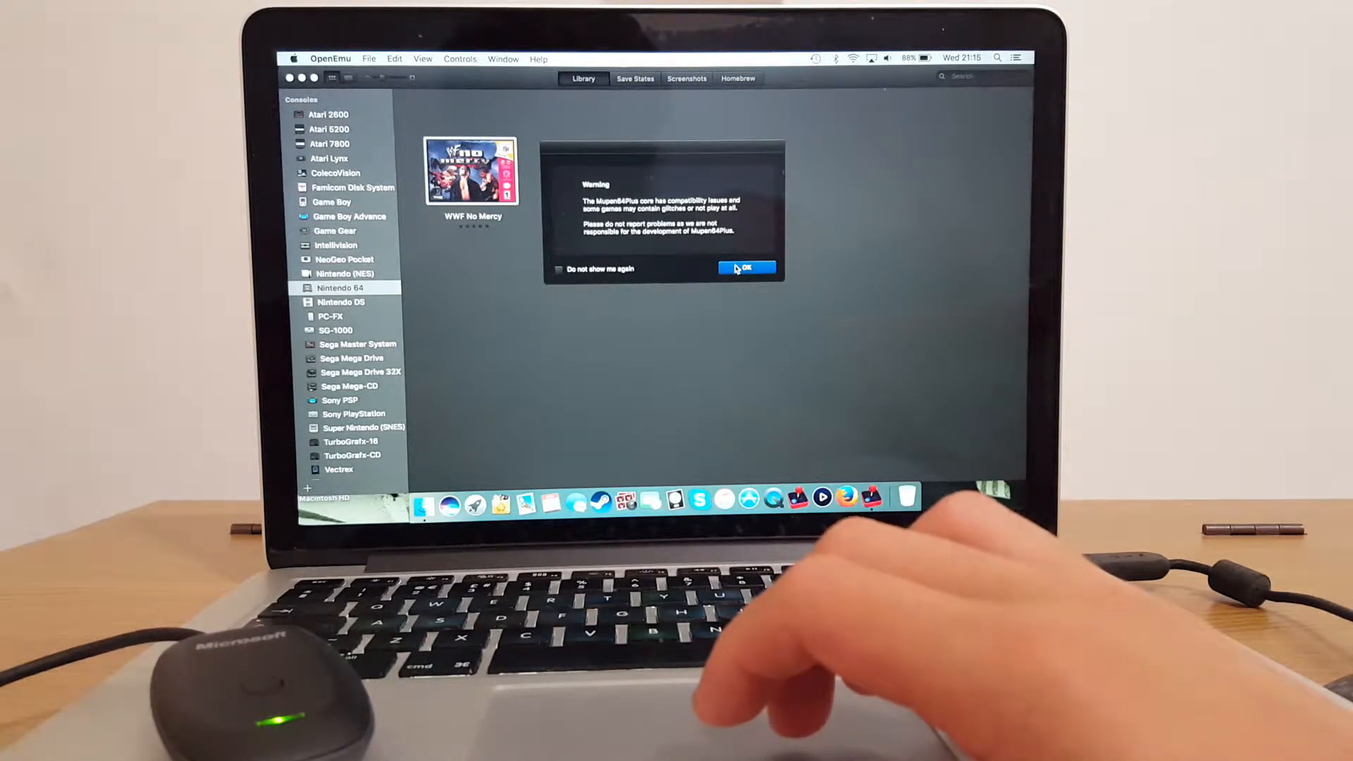
{"action": "left_click", "coordinate": [747, 268]}
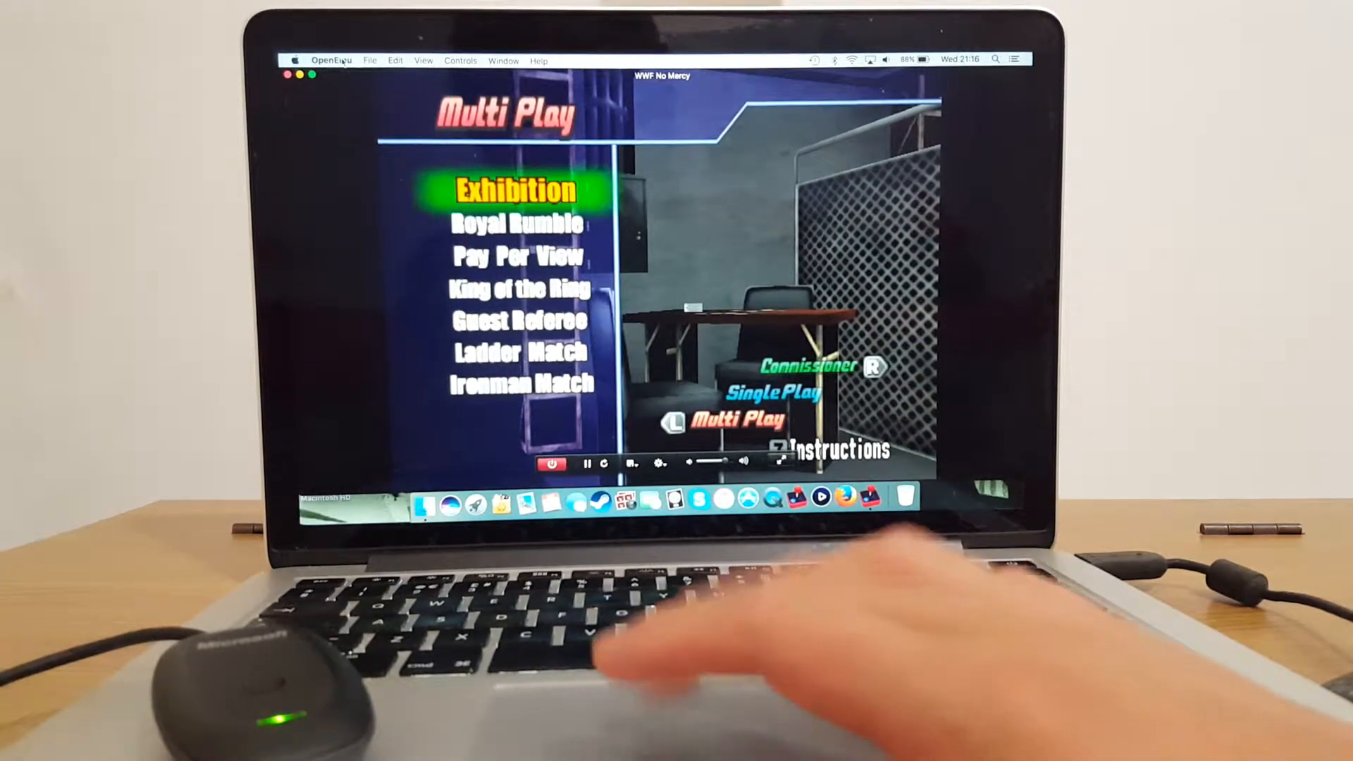
{"action": "left_click", "coordinate": [331, 60]}
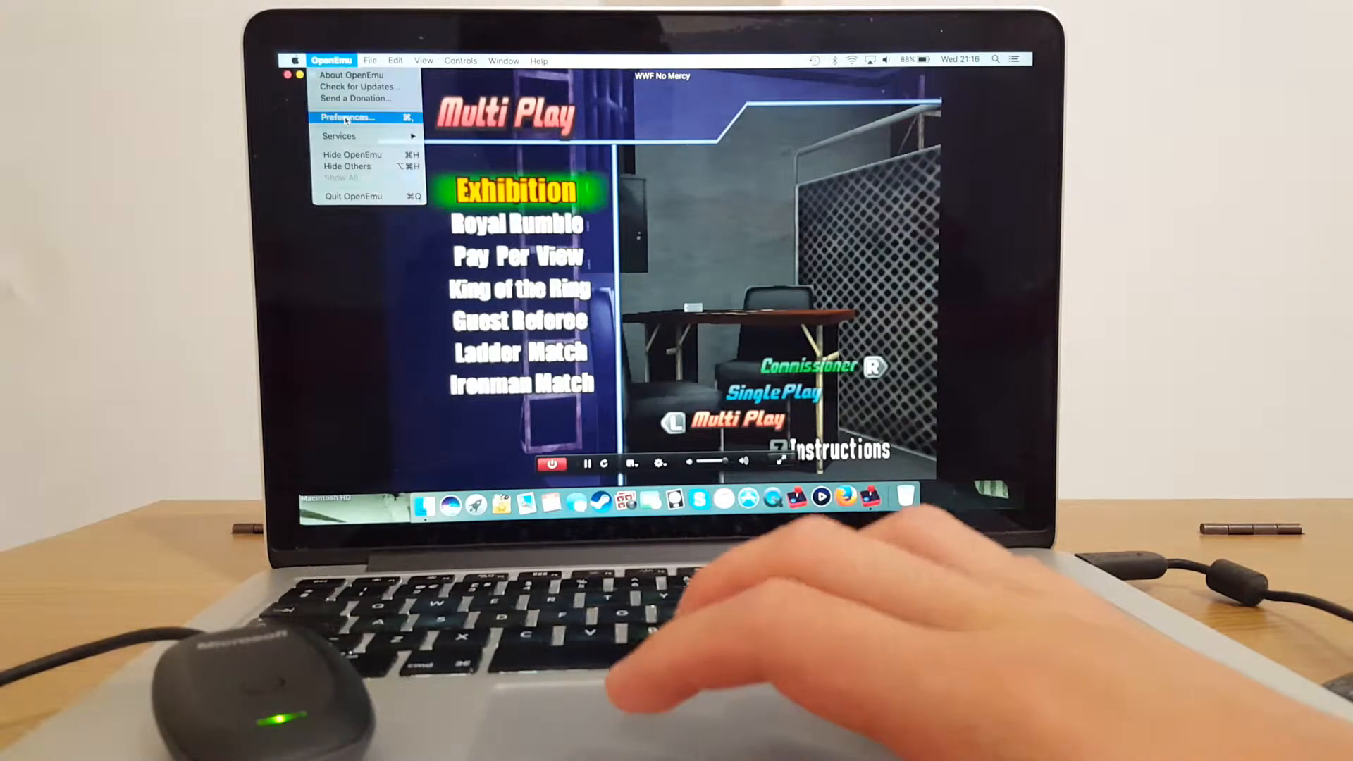
{"action": "left_click", "coordinate": [346, 117]}
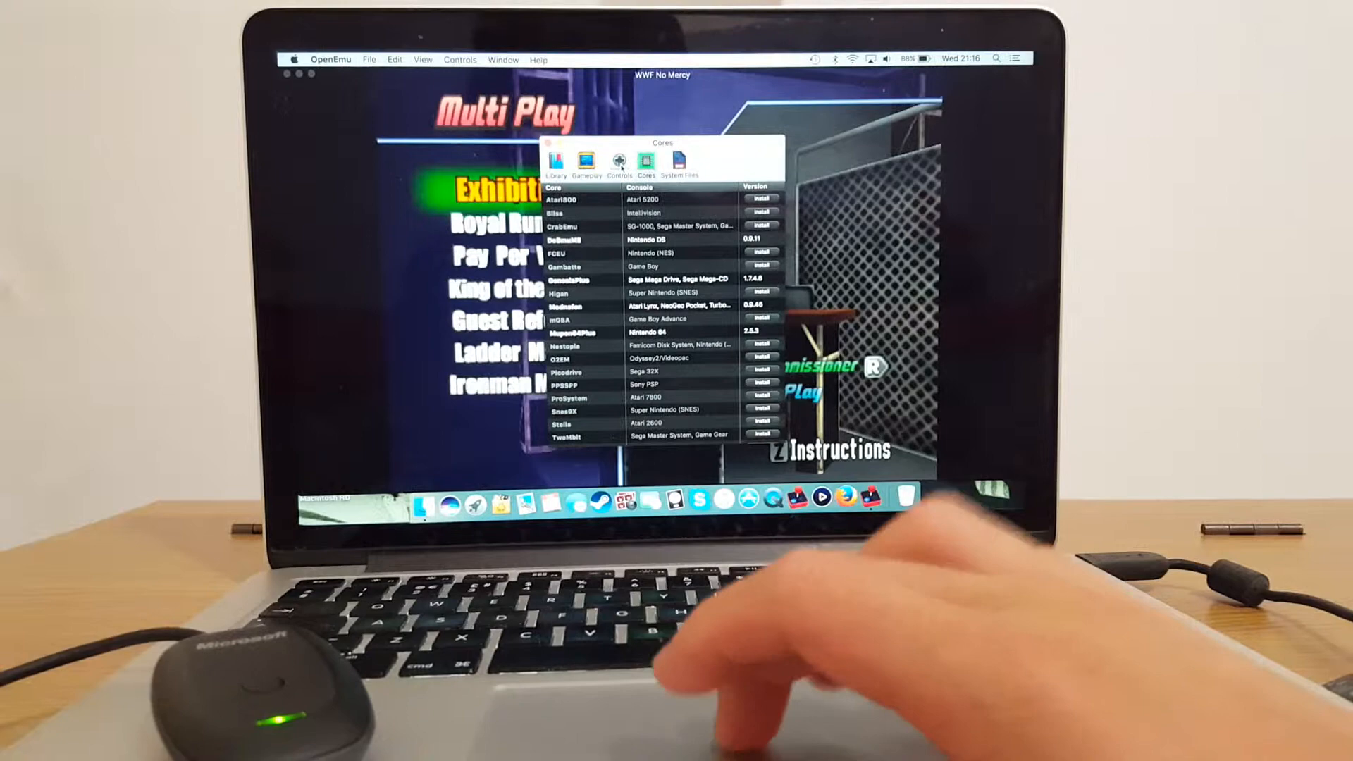
{"action": "left_click", "coordinate": [618, 163]}
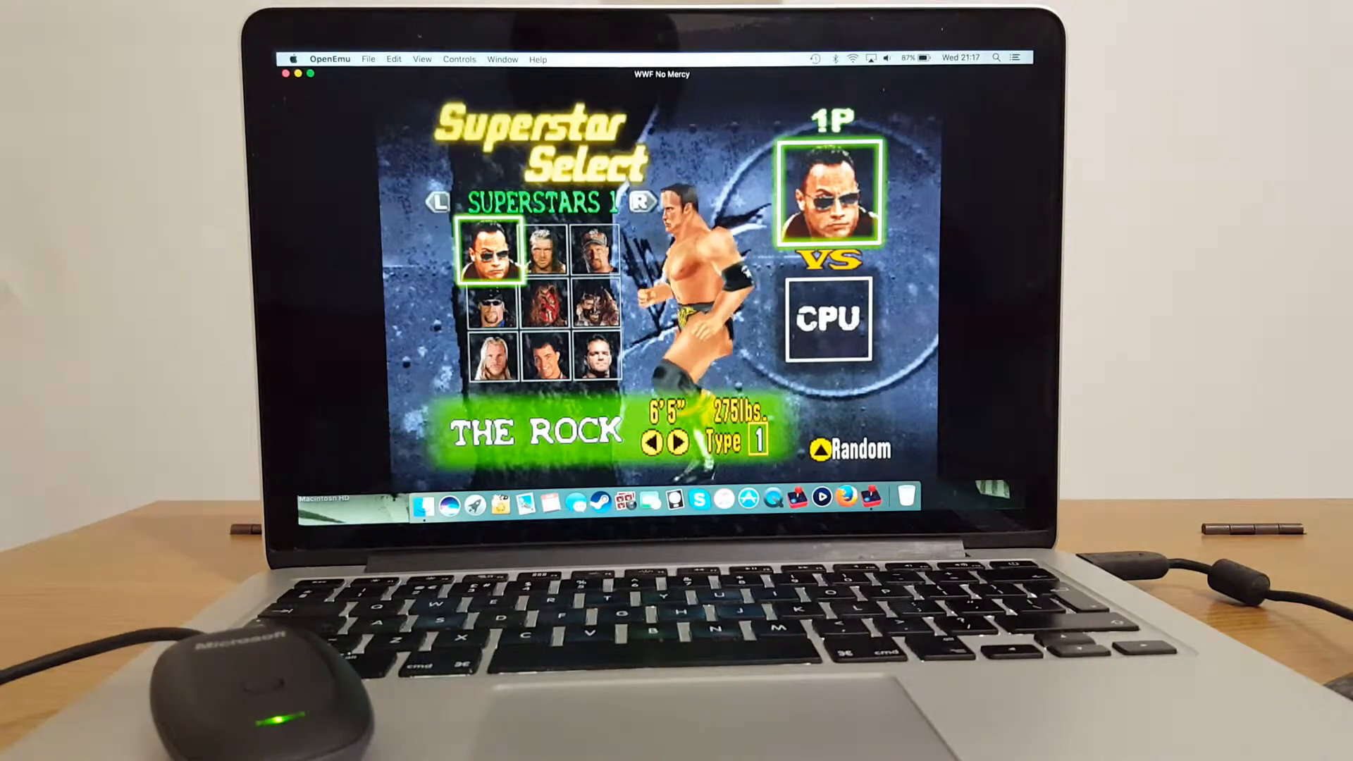
Switch The Rock's outfit to Type 2 on Superstar Select against the CPU.
{"action": "left_click", "coordinate": [679, 443]}
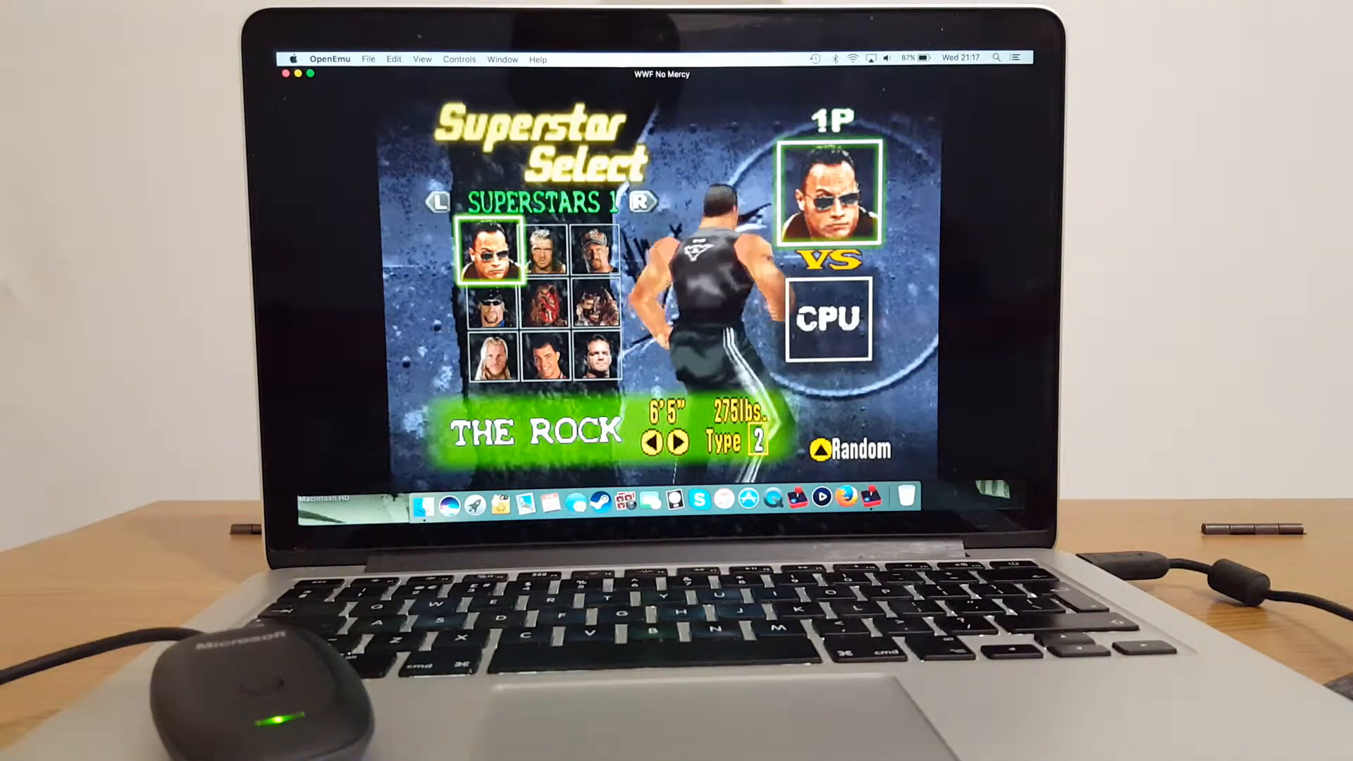